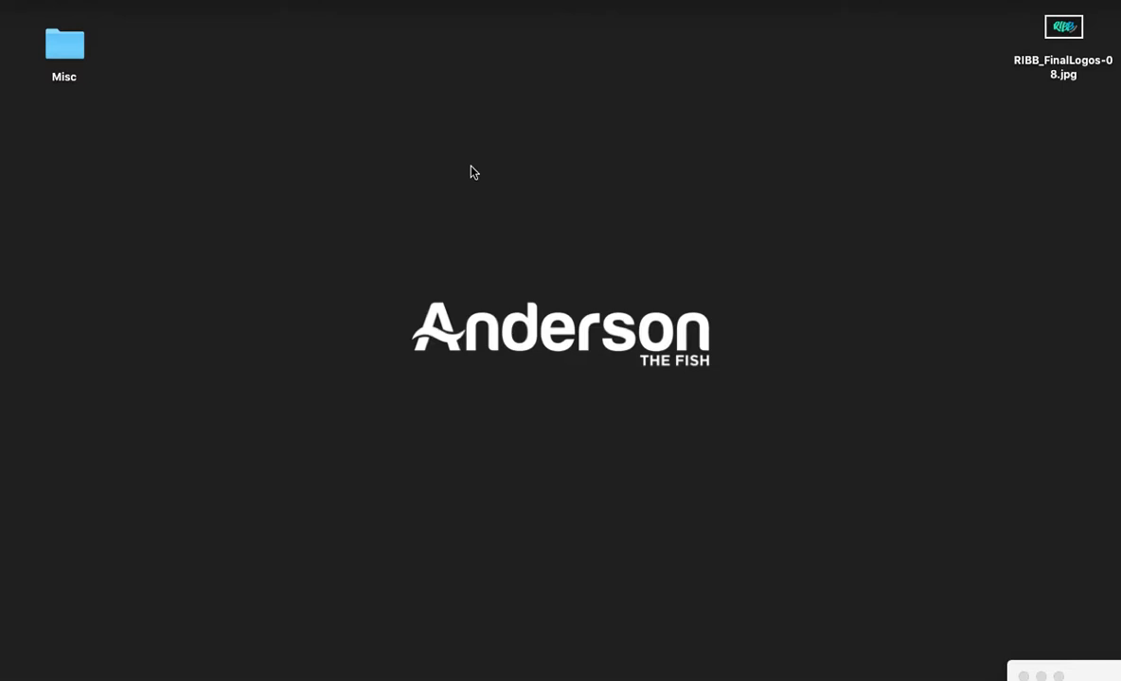
pyautogui.moveTo(1101, 662)
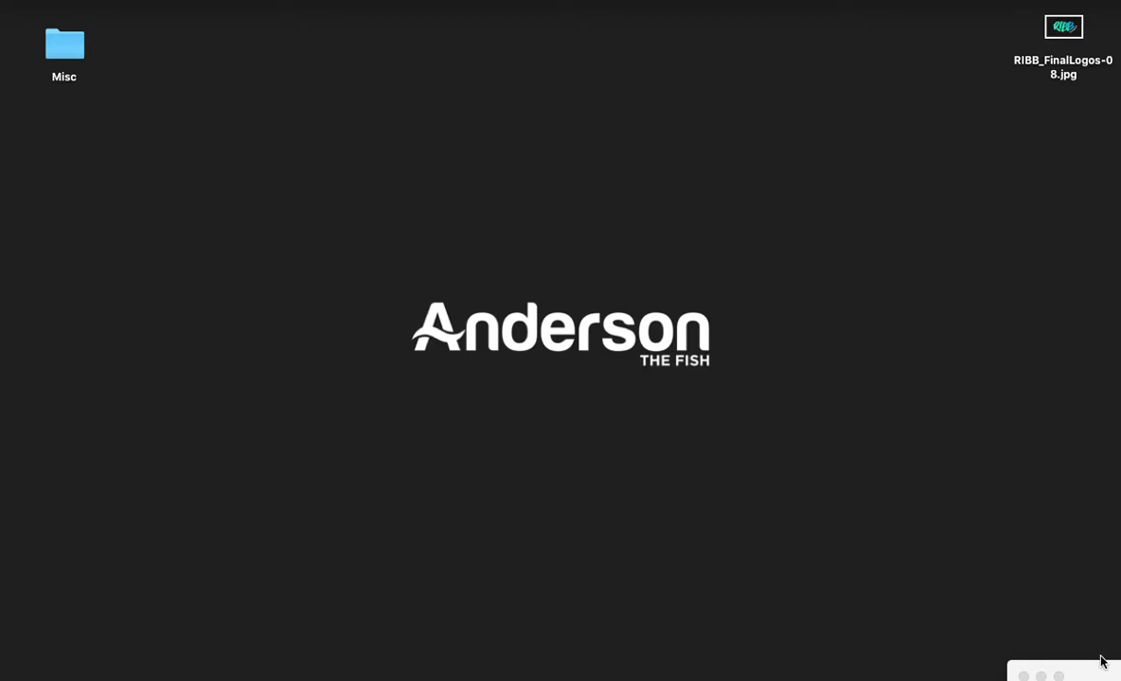
pyautogui.moveTo(726, 469)
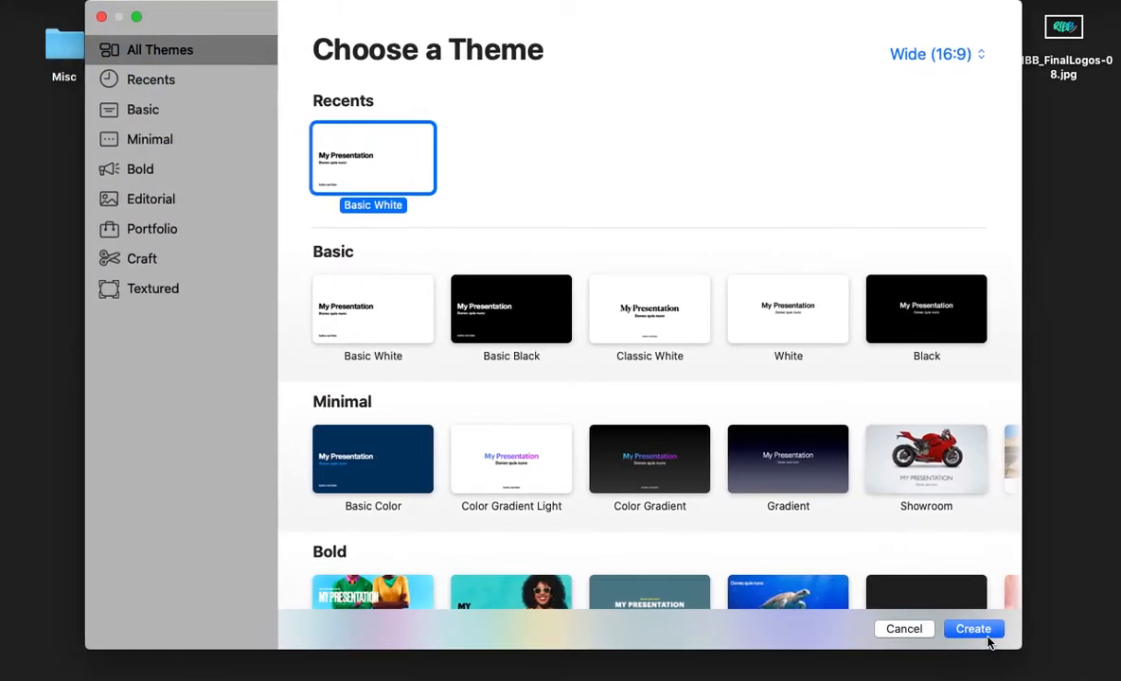
# - Start a Basic White presentation and remove the title and body placeholders from the slide
pyautogui.click(973, 629)
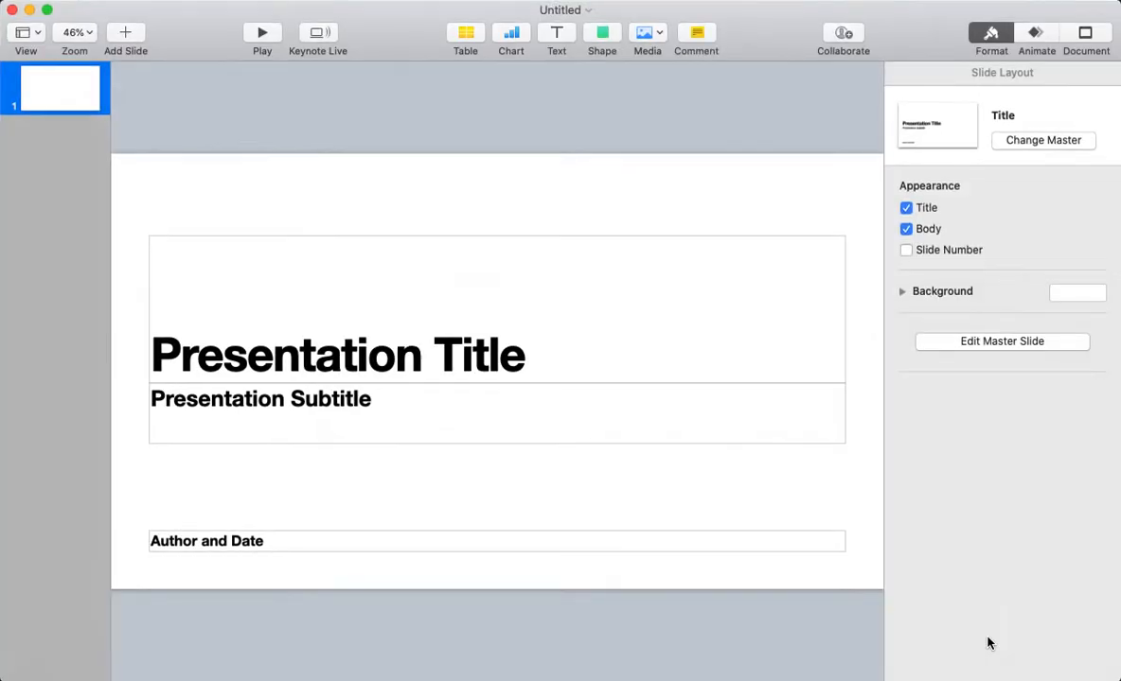
pyautogui.moveTo(279, 171)
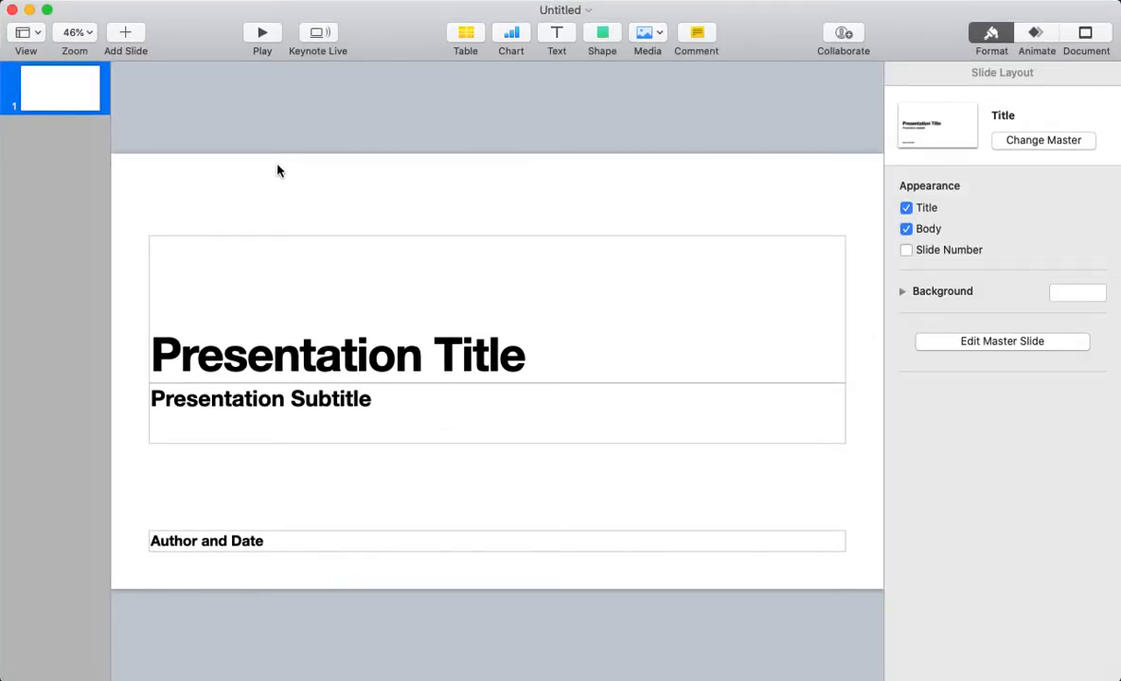
pyautogui.click(905, 207)
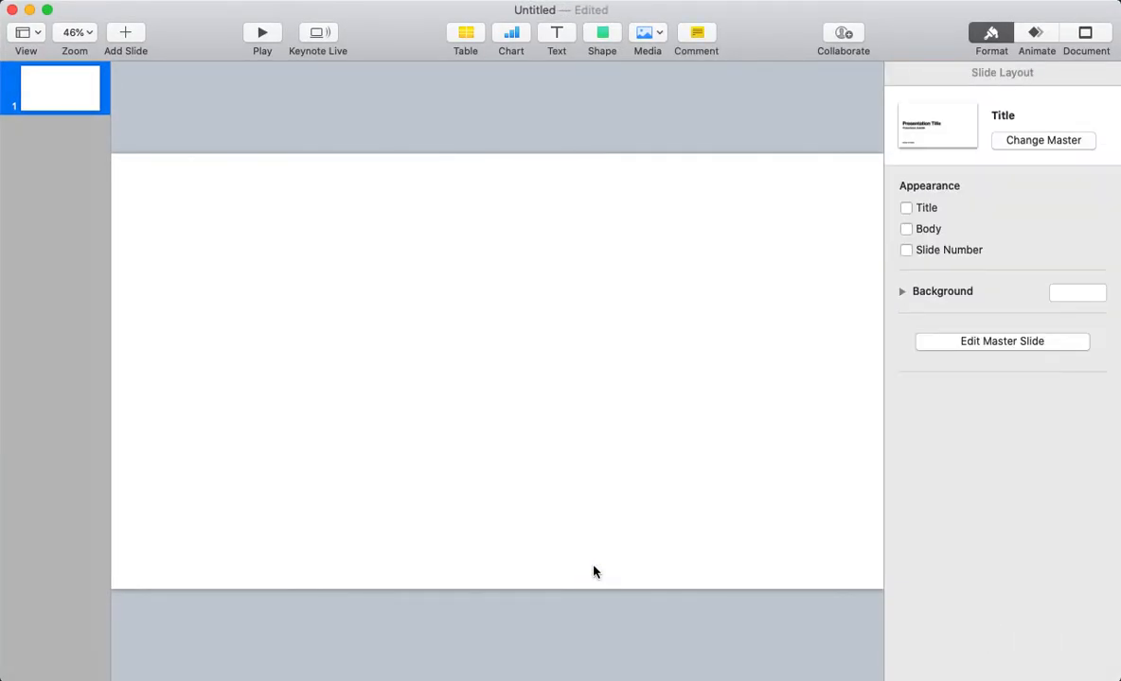
# - Set a custom slide size of 2000 × 2000 points in the Document settings
pyautogui.click(1084, 32)
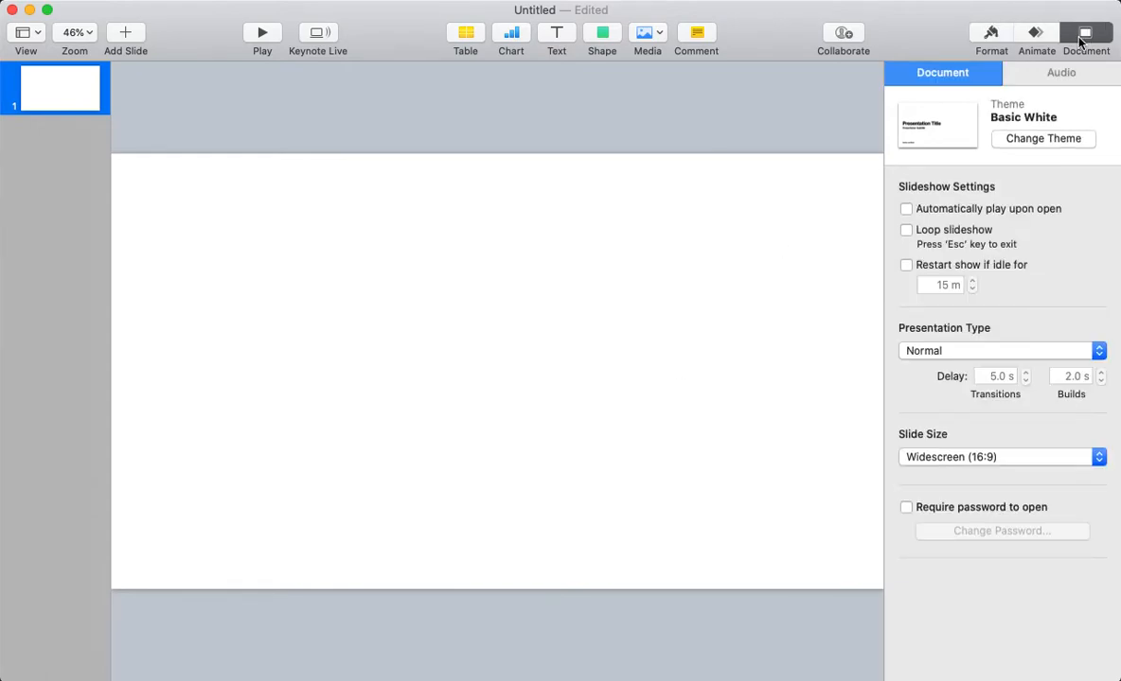
pyautogui.click(998, 457)
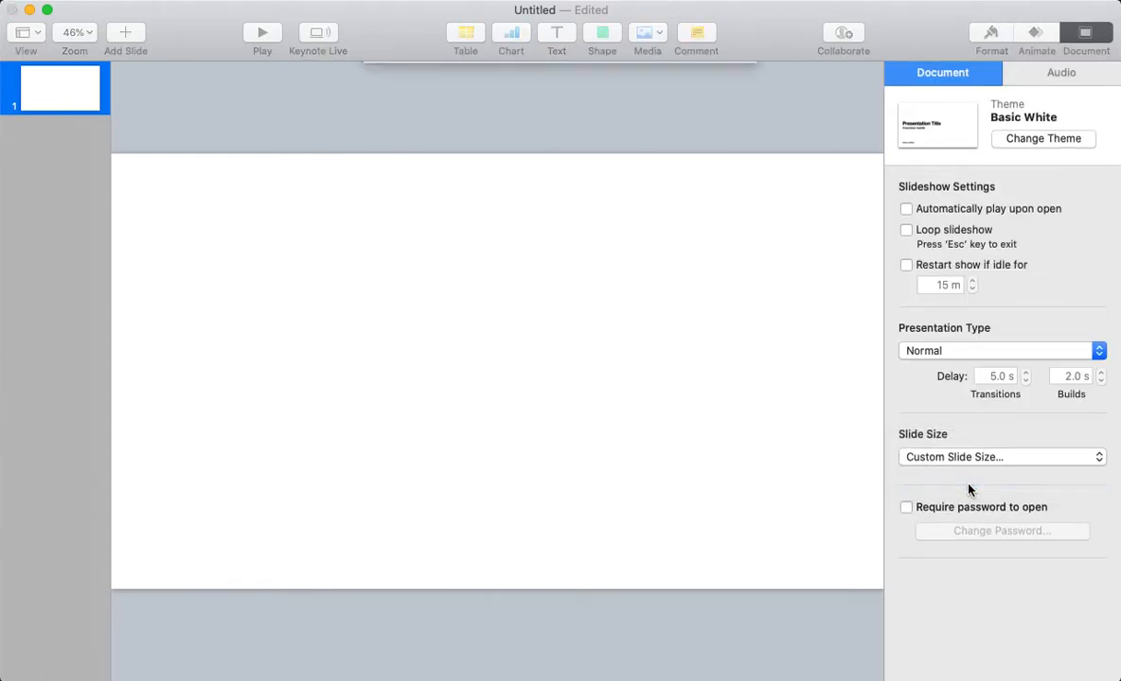
pyautogui.click(1001, 458)
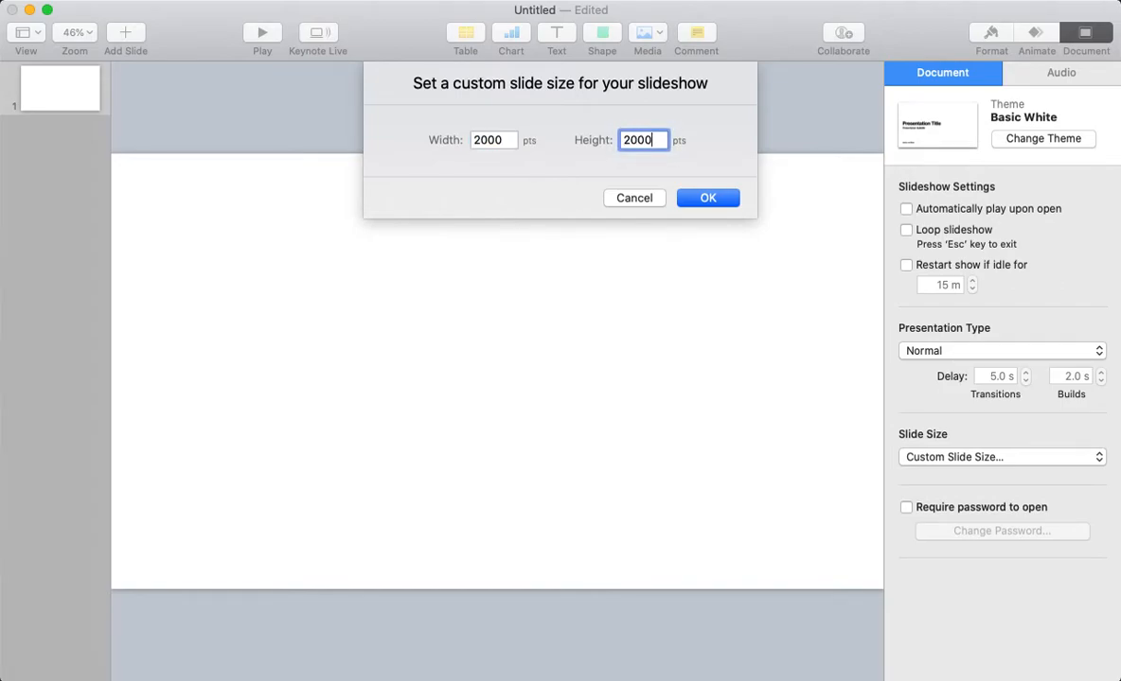
pyautogui.click(707, 197)
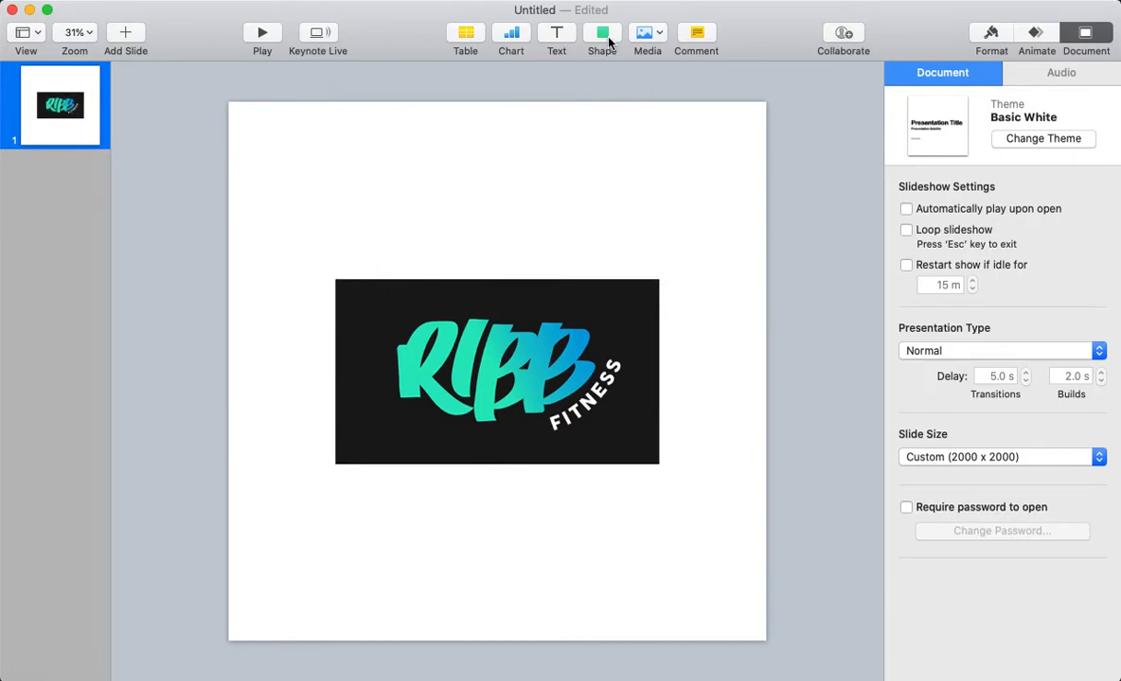
pyautogui.moveTo(602, 38)
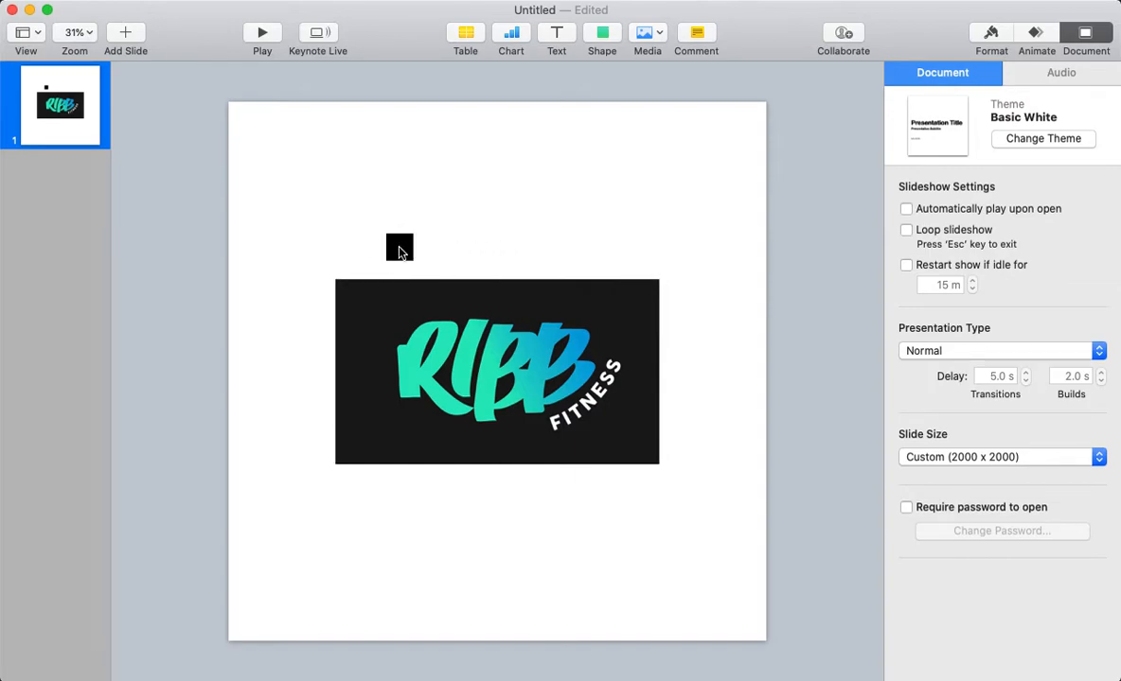
# - Stretch the yellow square so it covers the entire slide behind the logo
pyautogui.moveTo(398, 247); pyautogui.dragTo(241, 116)
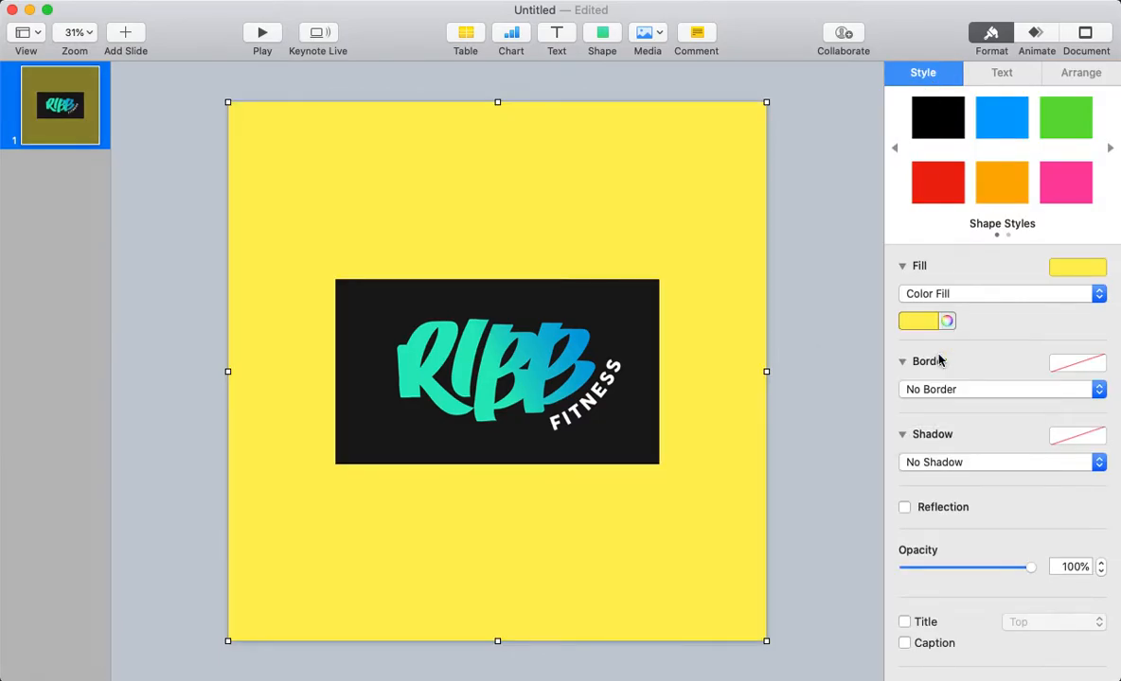
pyautogui.moveTo(773, 398)
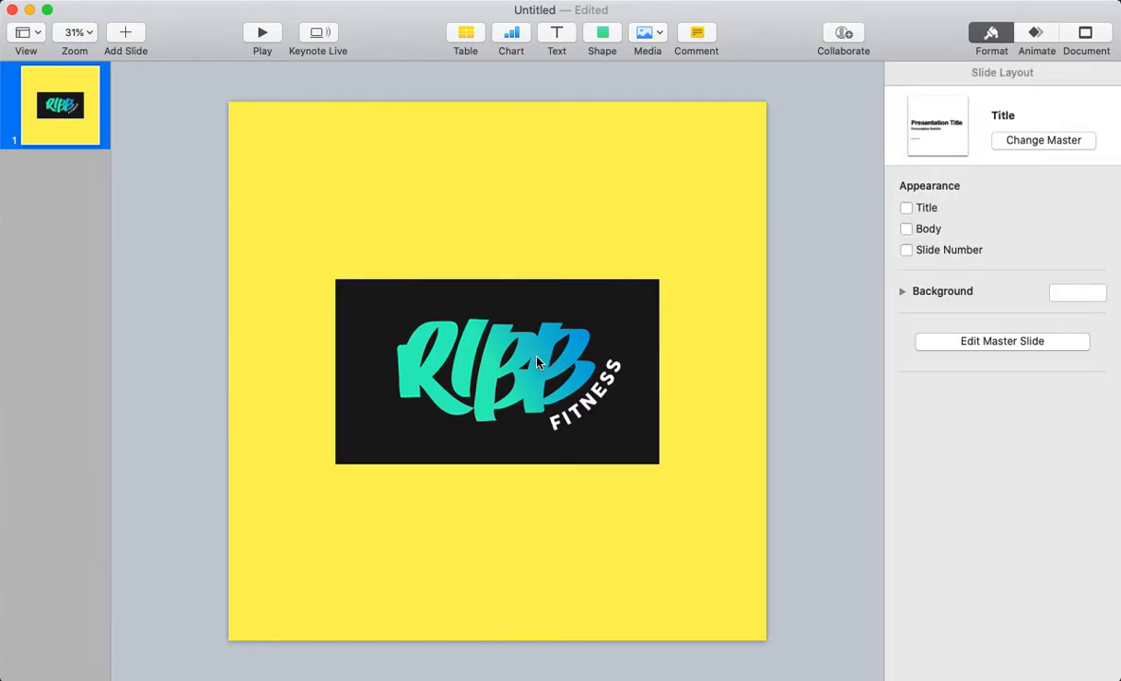
pyautogui.moveTo(720, 329)
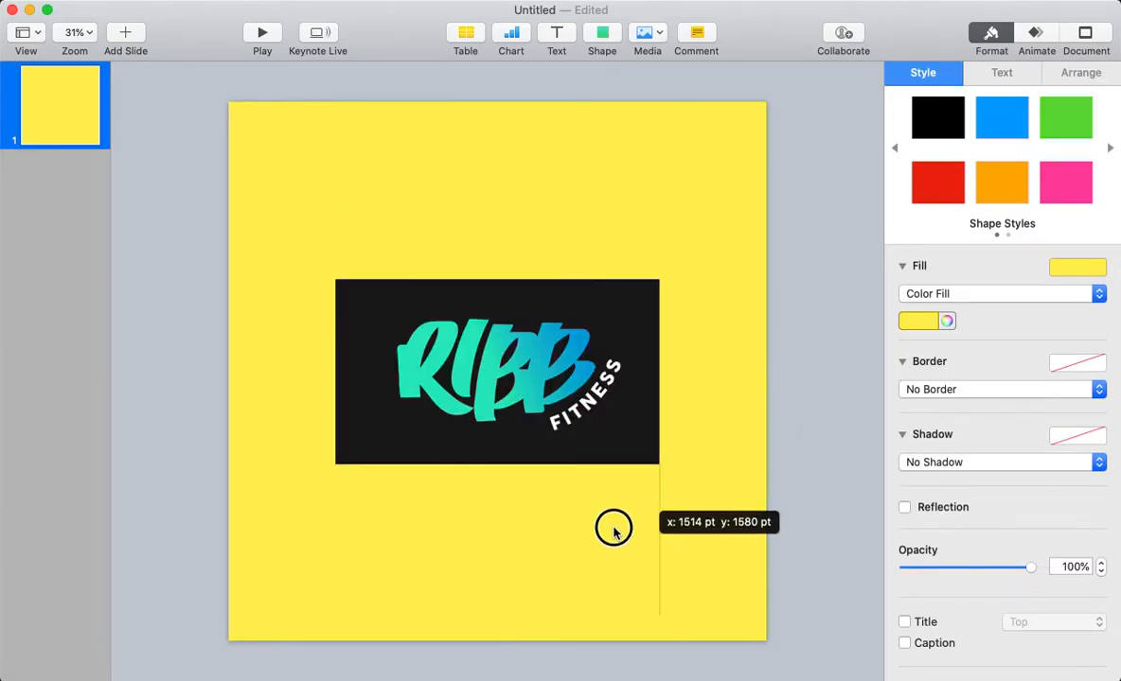
# - Make the new rectangle white and size it just past the logo's edges
pyautogui.click(918, 321)
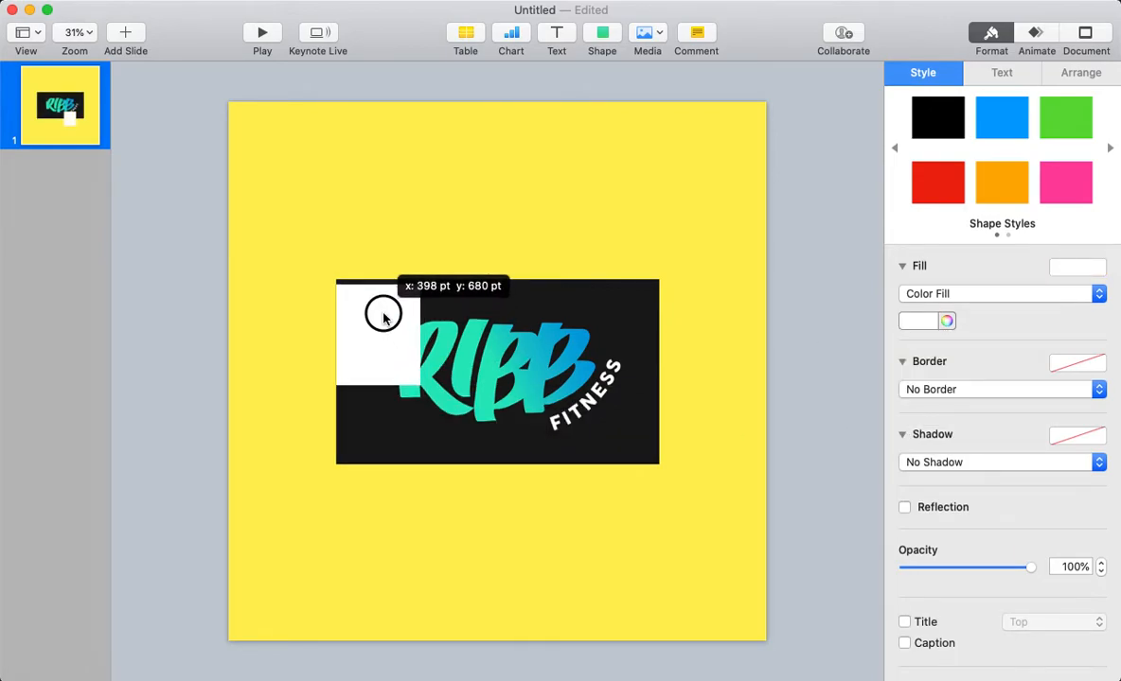
pyautogui.moveTo(383, 317); pyautogui.dragTo(412, 371)
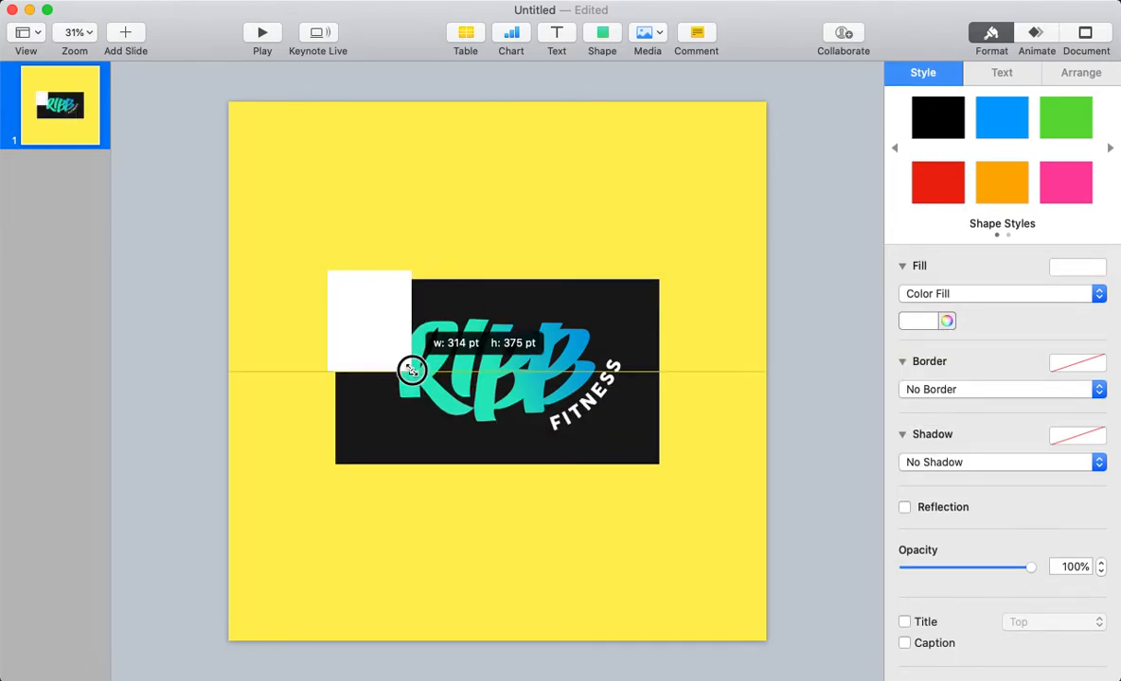
pyautogui.moveTo(412, 369); pyautogui.dragTo(669, 470)
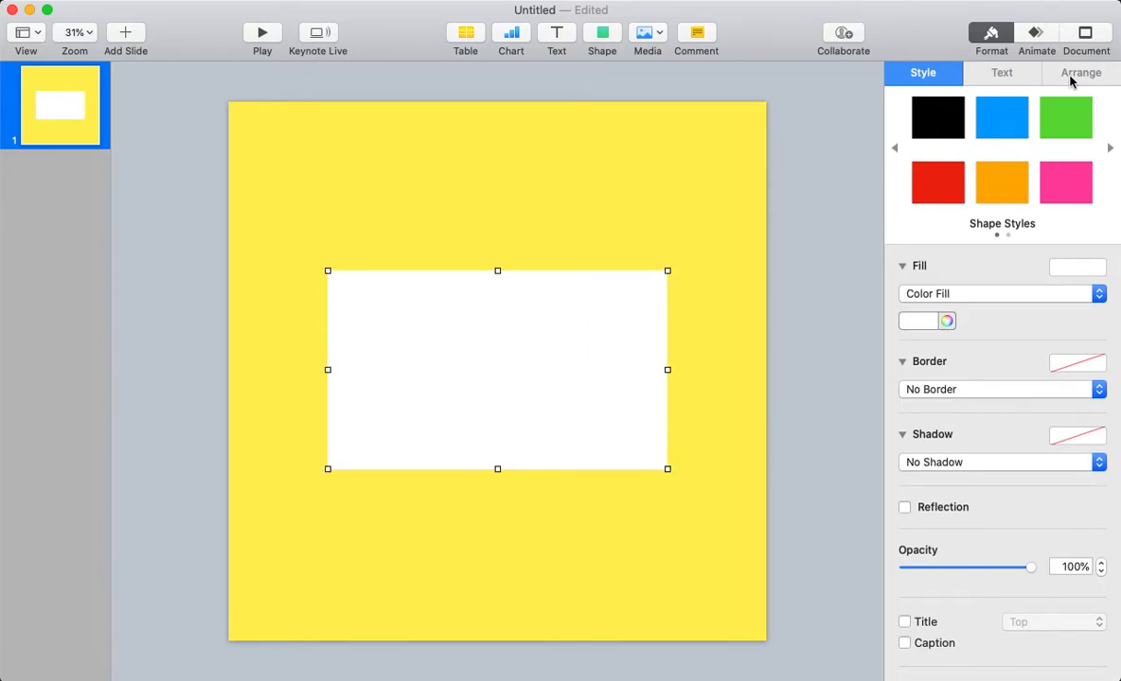
# - Send the white rectangle behind the logo and select logo and backing together
pyautogui.click(1080, 73)
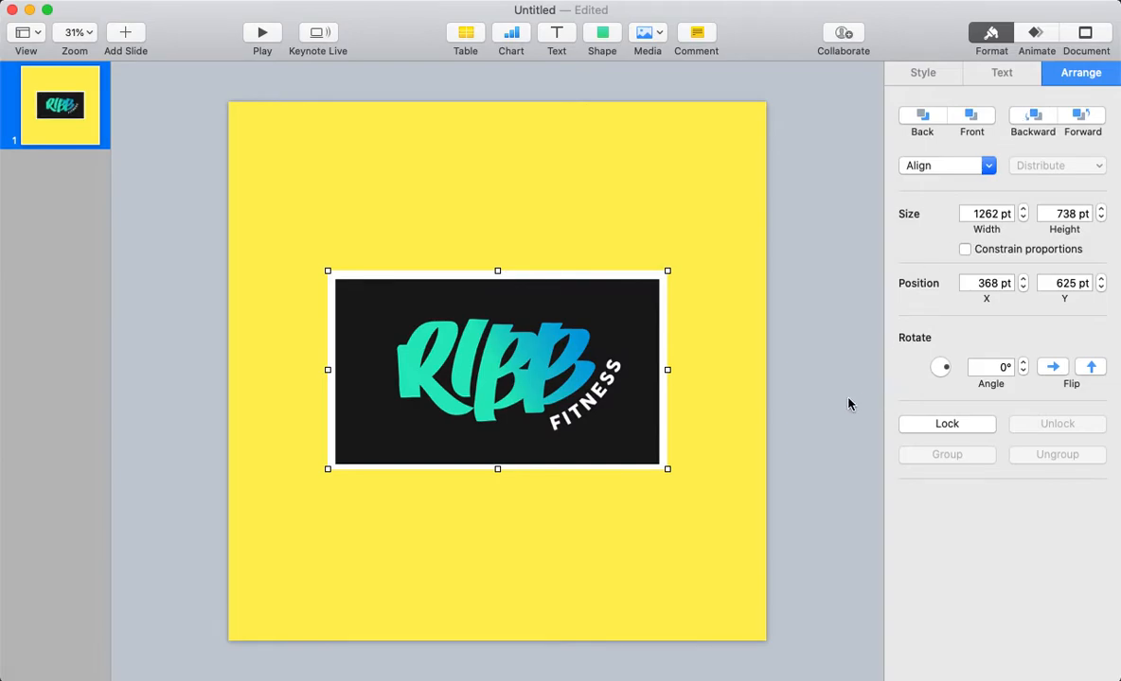
pyautogui.moveTo(497, 469); pyautogui.dragTo(498, 472)
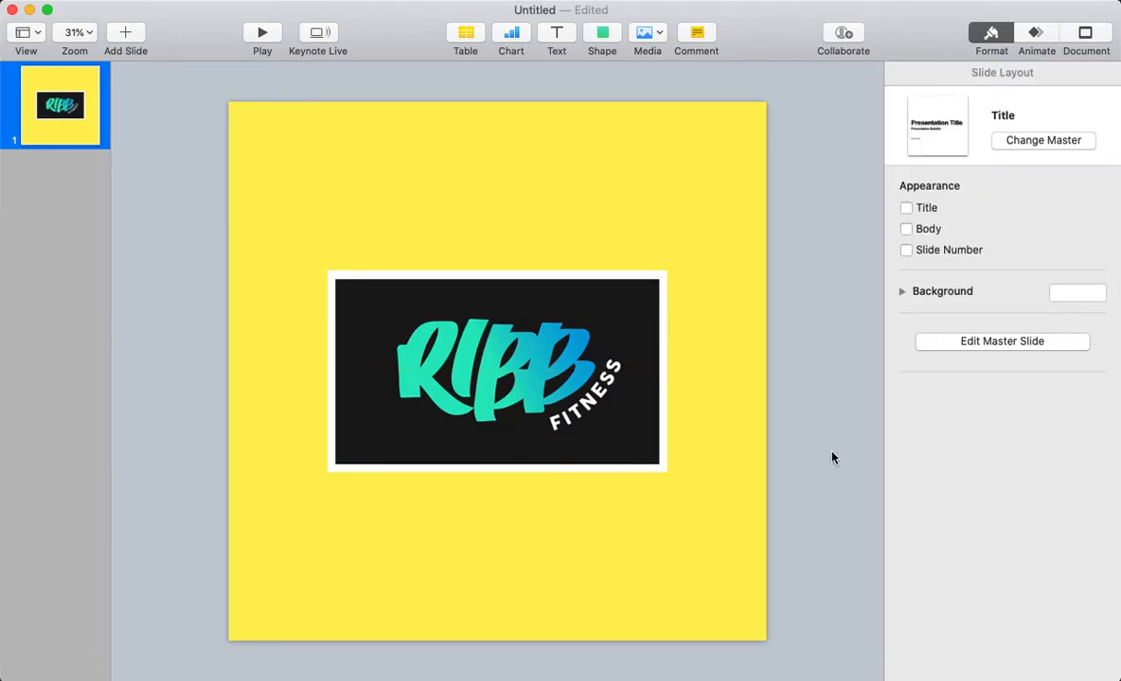
pyautogui.click(497, 371)
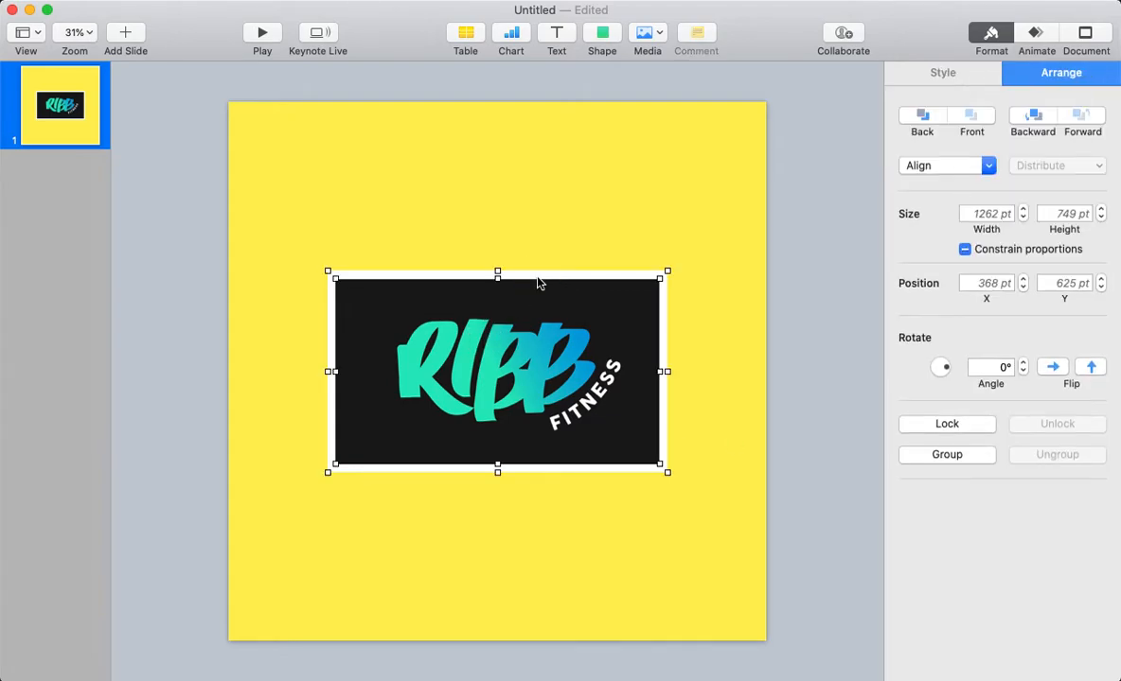
pyautogui.moveTo(698, 656)
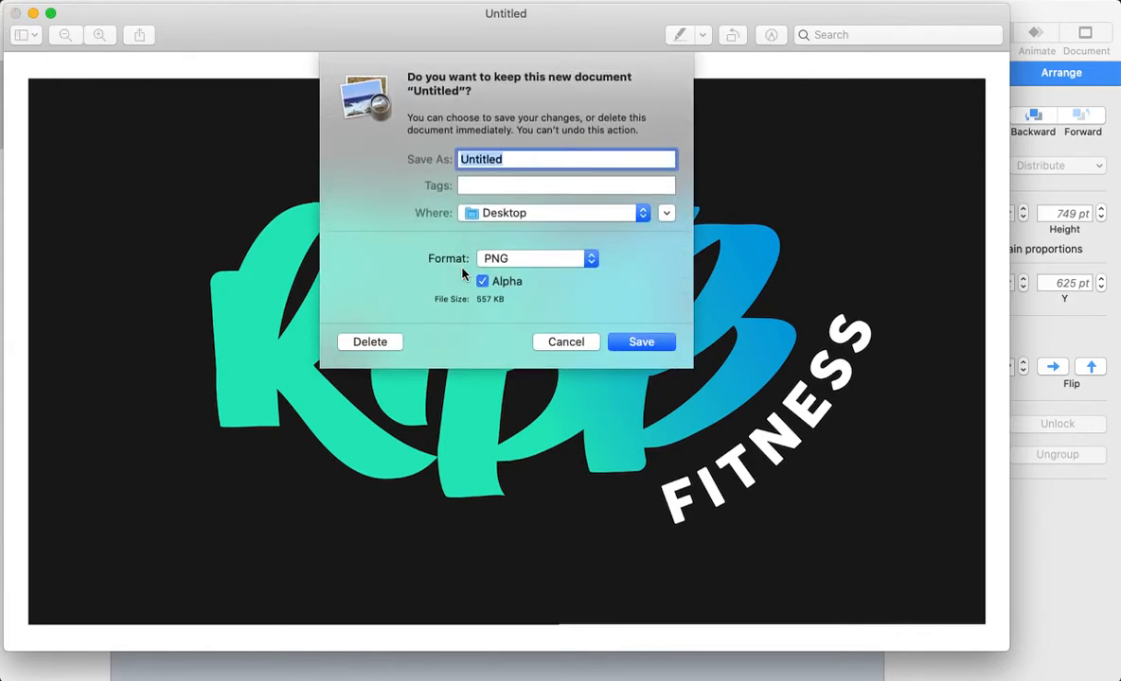
# - Choose the image file format for saving the bordered logo as '1' on the Desktop
pyautogui.click(565, 341)
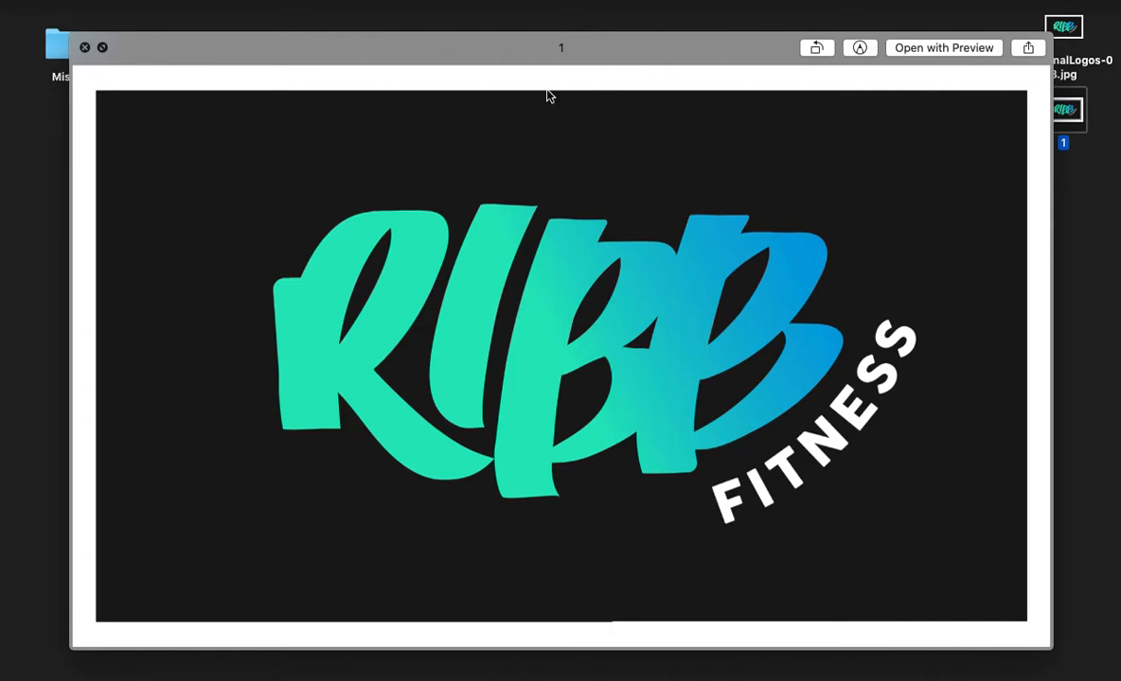
# - Close the Quick Look of image 1 and switch back to Keynote from the Dock
pyautogui.click(83, 47)
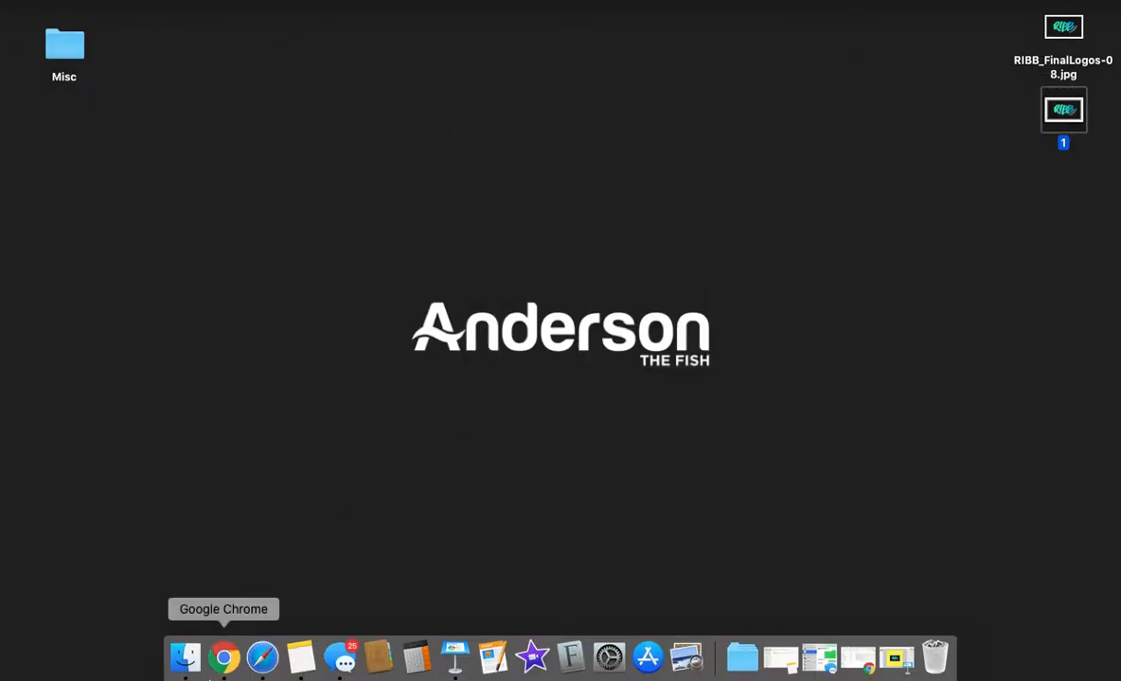
pyautogui.click(224, 657)
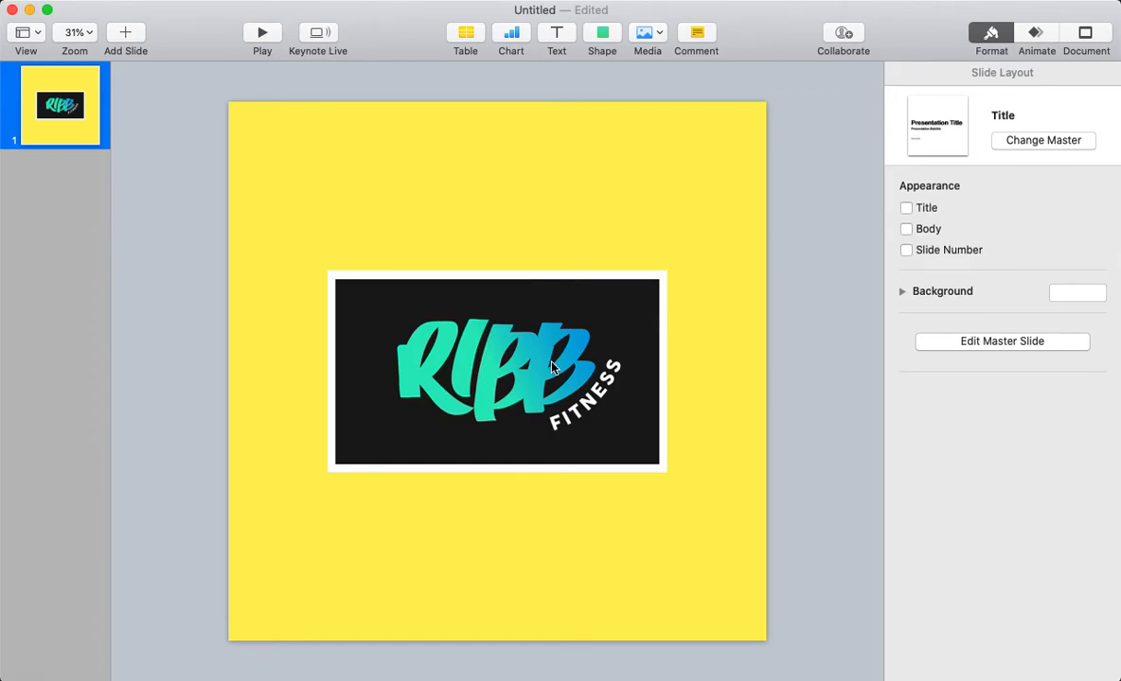
pyautogui.moveTo(504, 186)
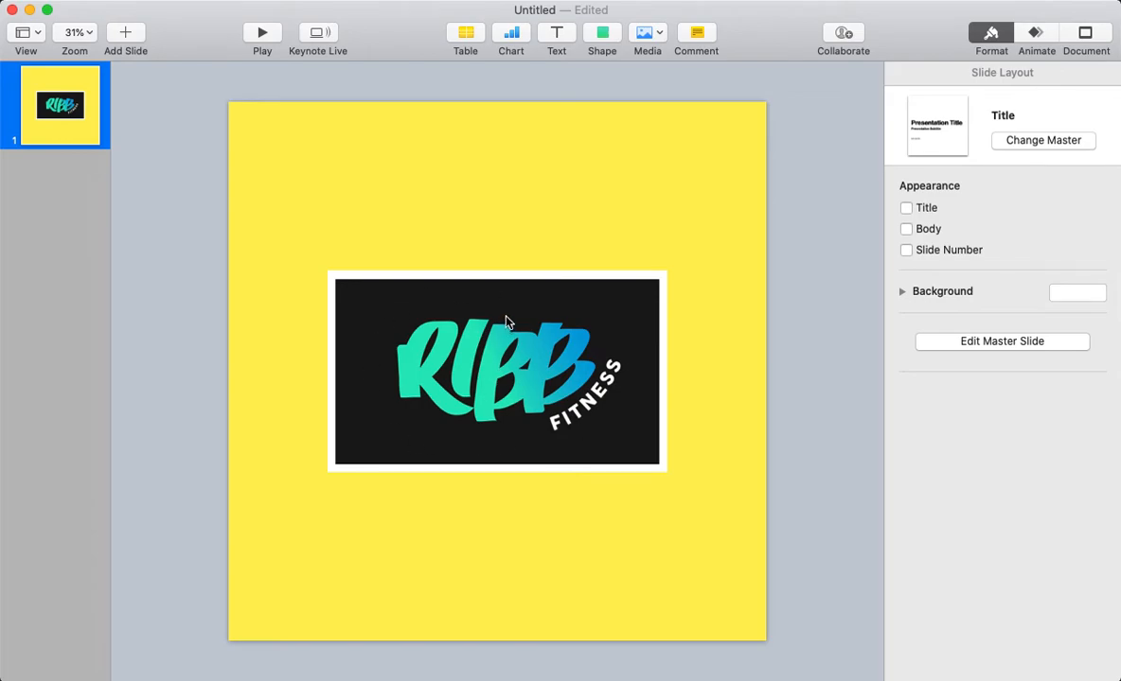
# - Extend the white backing panel up and down into a tall portrait, fill it black, and select the logo for cropping
pyautogui.click(496, 372)
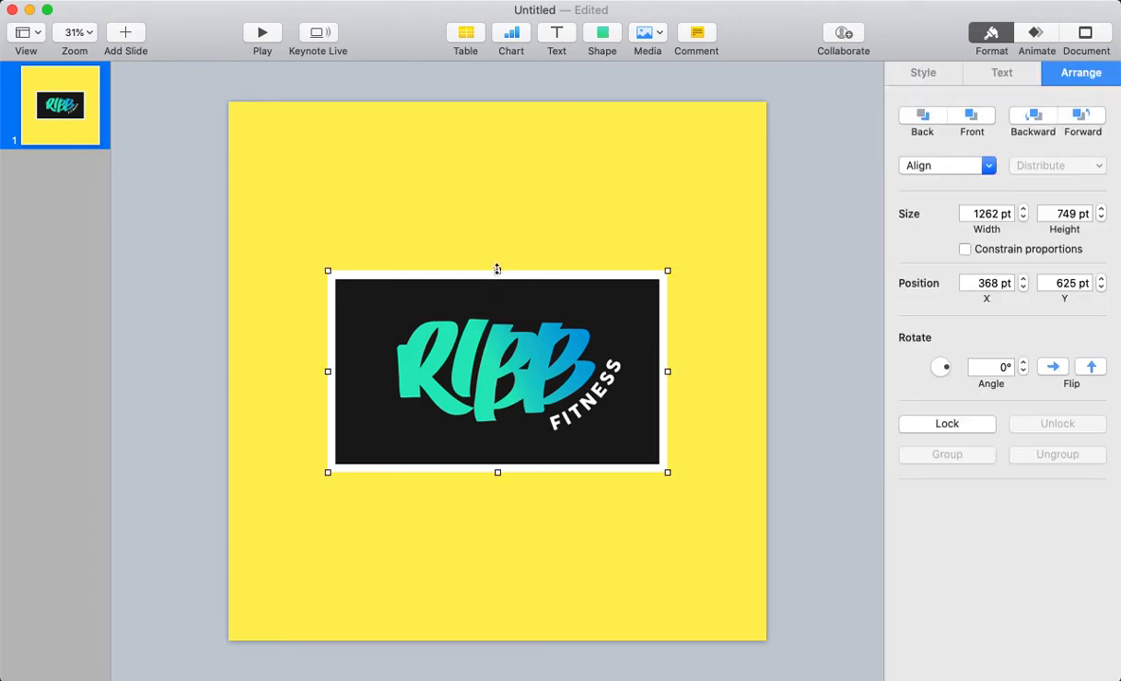
pyautogui.moveTo(497, 272); pyautogui.dragTo(497, 161)
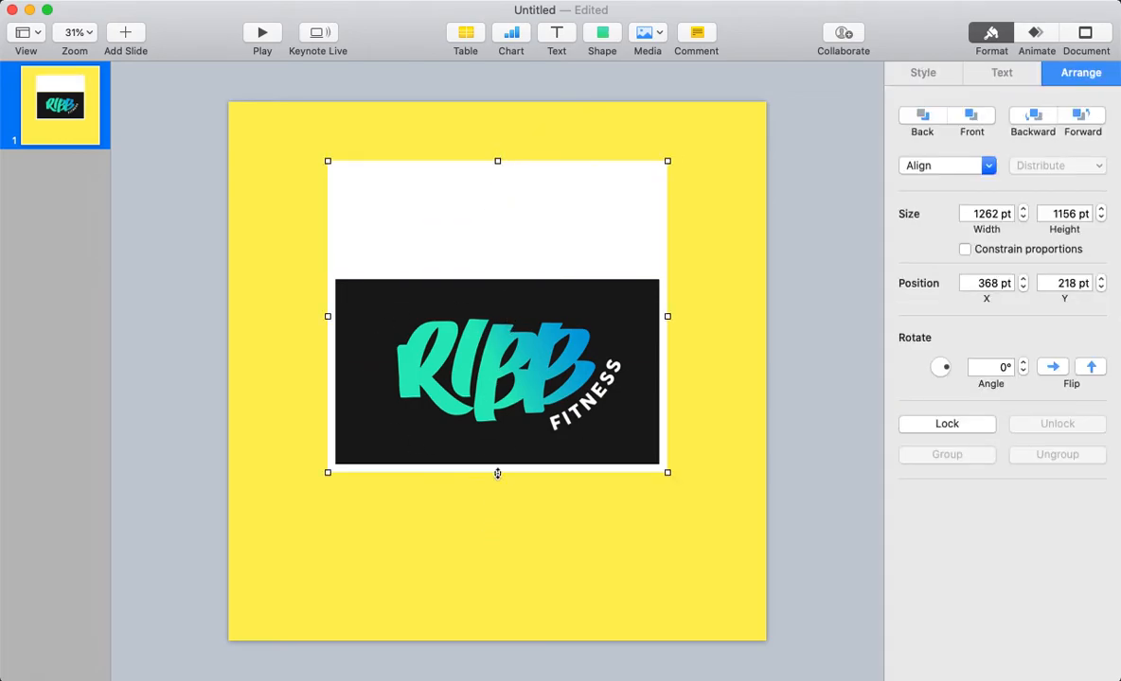
pyautogui.moveTo(497, 473); pyautogui.dragTo(497, 560)
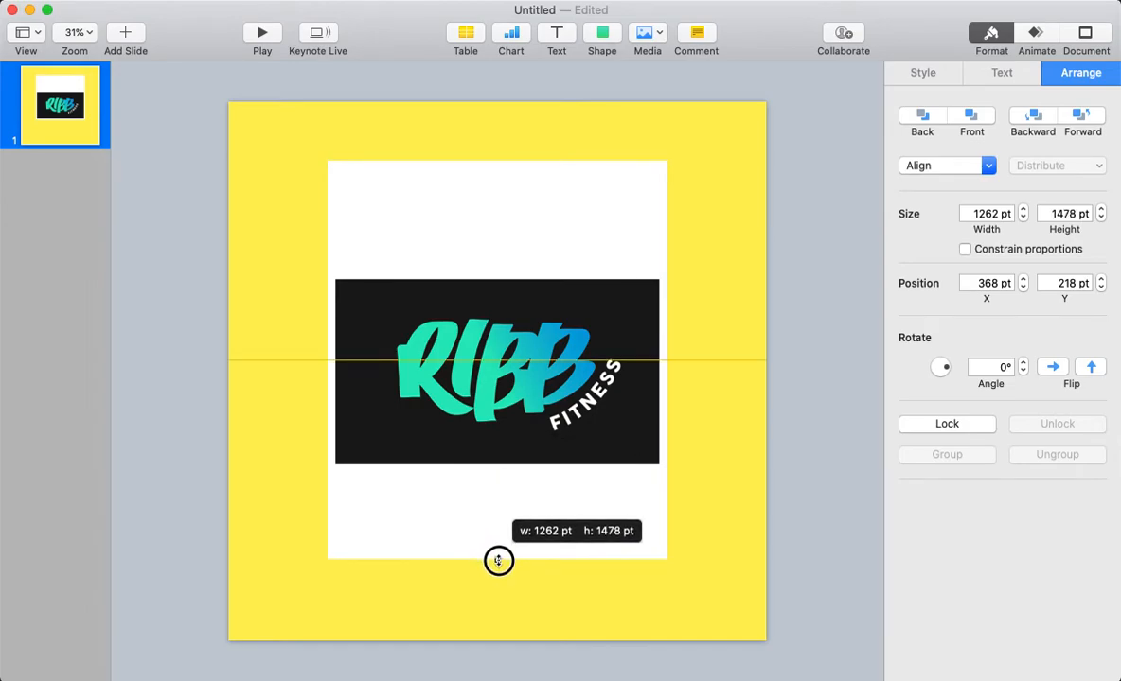
pyautogui.click(921, 73)
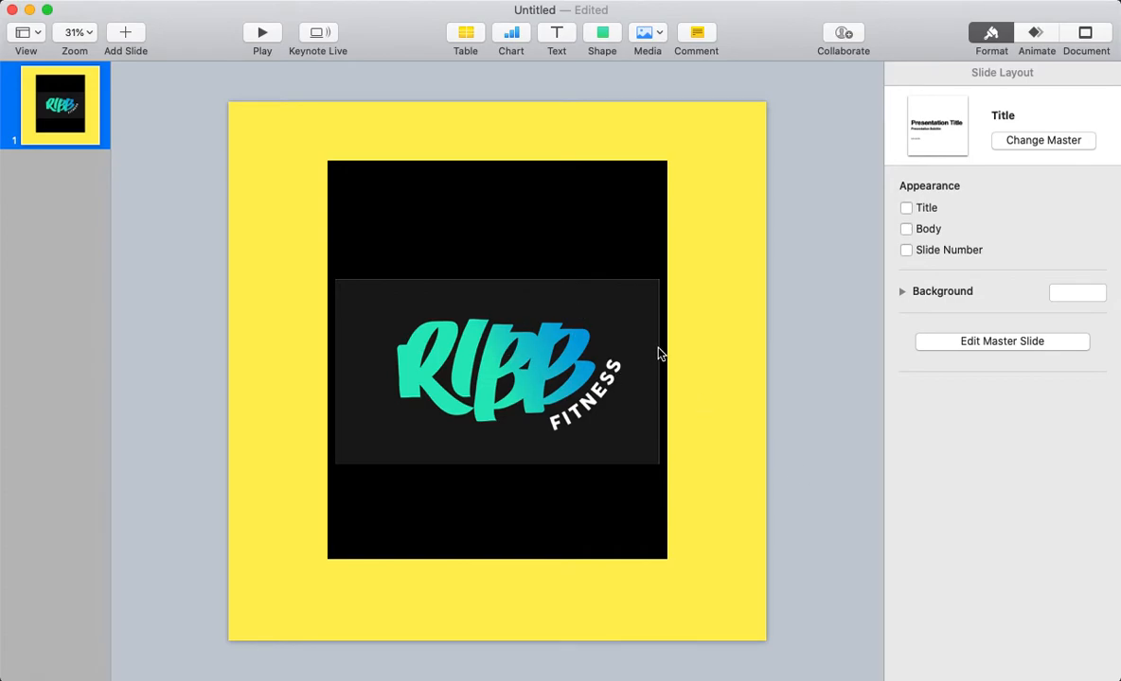
pyautogui.click(497, 369)
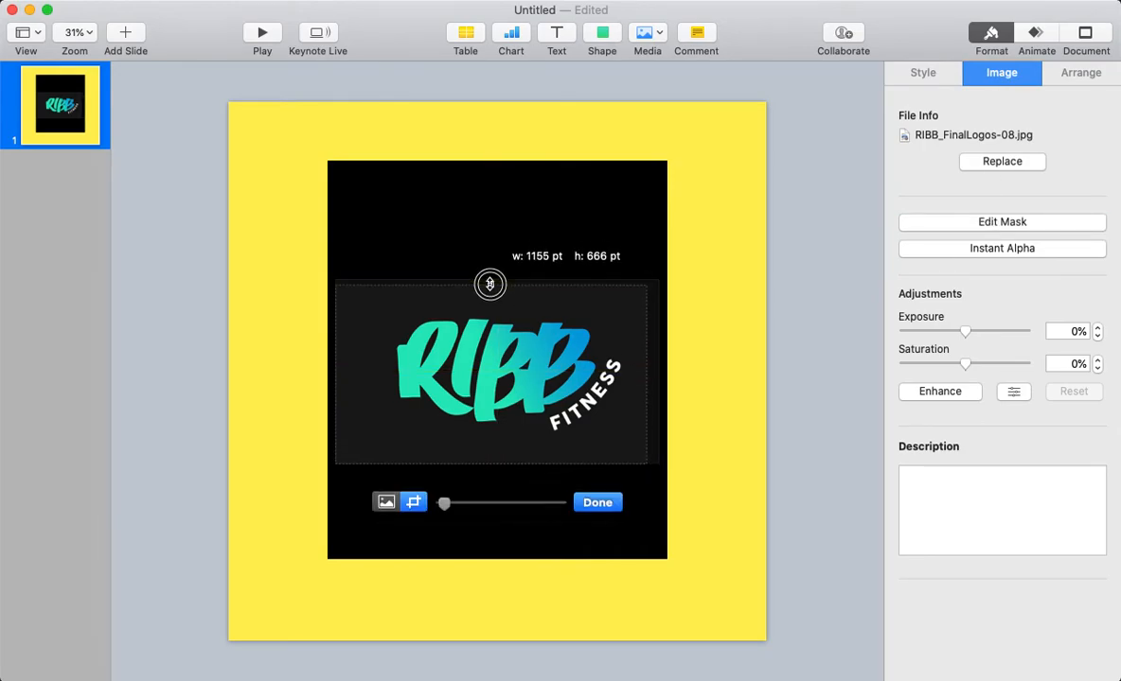
# - Drag the mask handles inward to trim the logo's outer edges and confirm with Done
pyautogui.moveTo(490, 284); pyautogui.dragTo(343, 375)
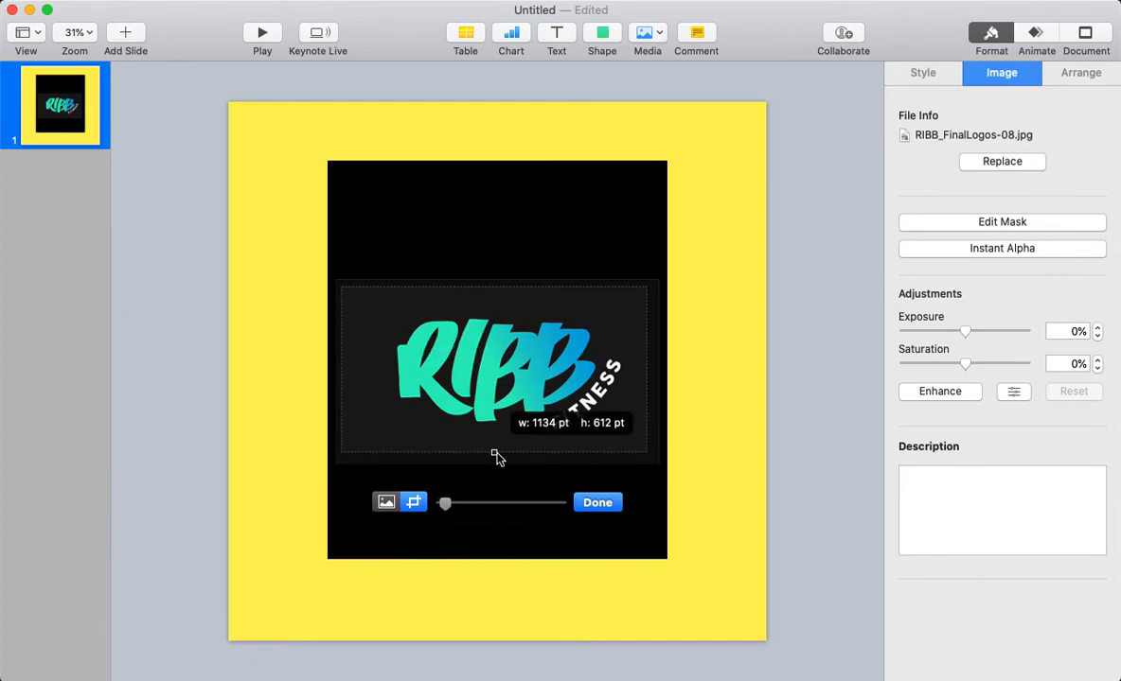
pyautogui.click(597, 503)
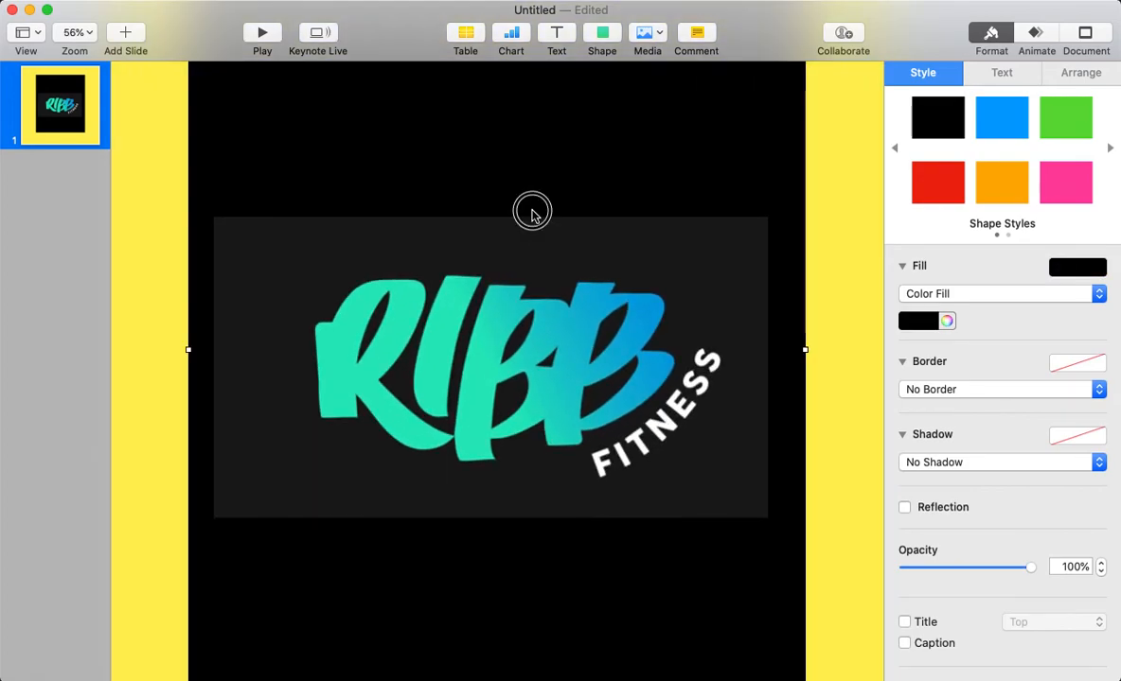
pyautogui.moveTo(520, 236)
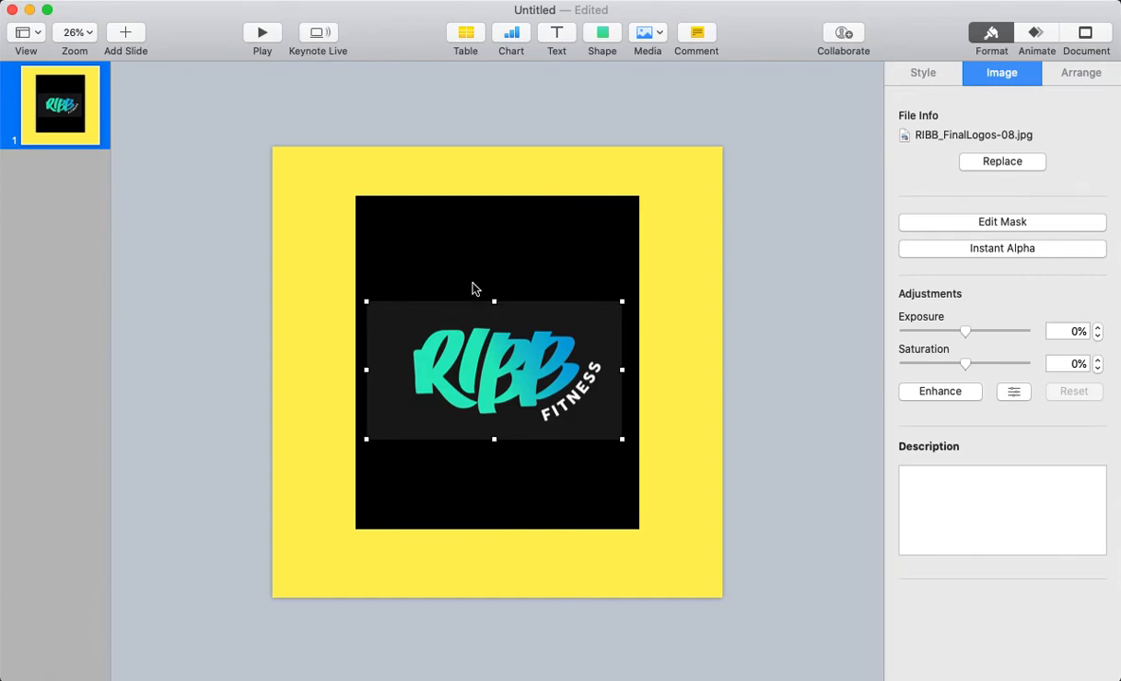
# - Open the panel's fill colour choices to eyedrop the logo's dark background colour
pyautogui.click(923, 72)
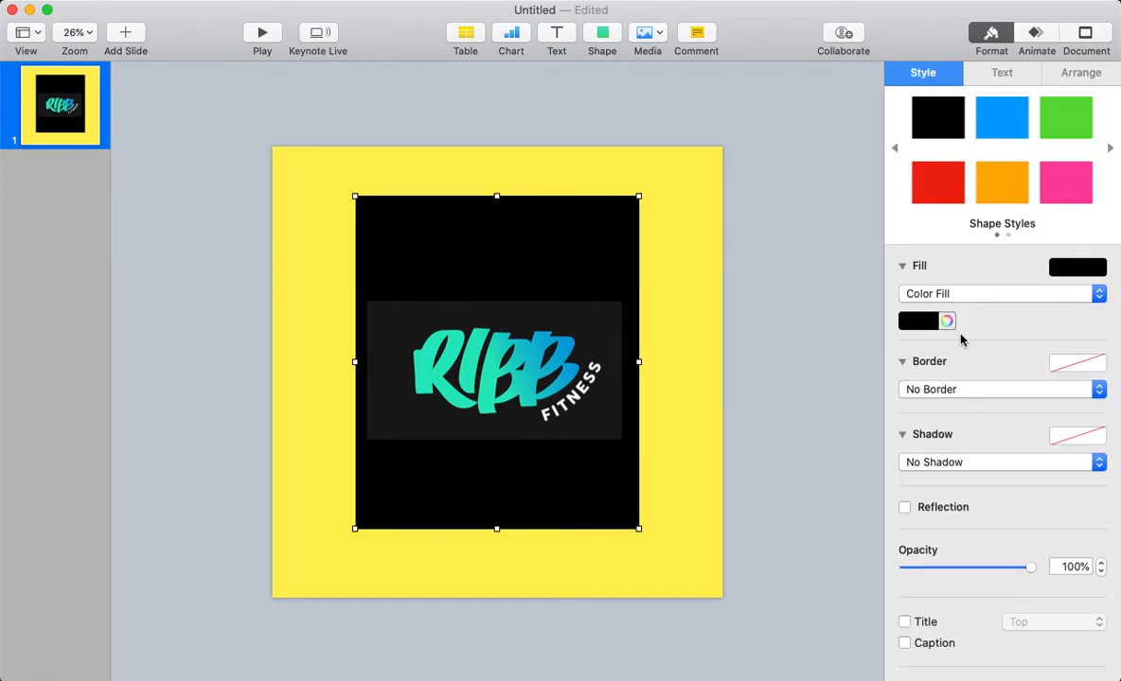
pyautogui.click(945, 321)
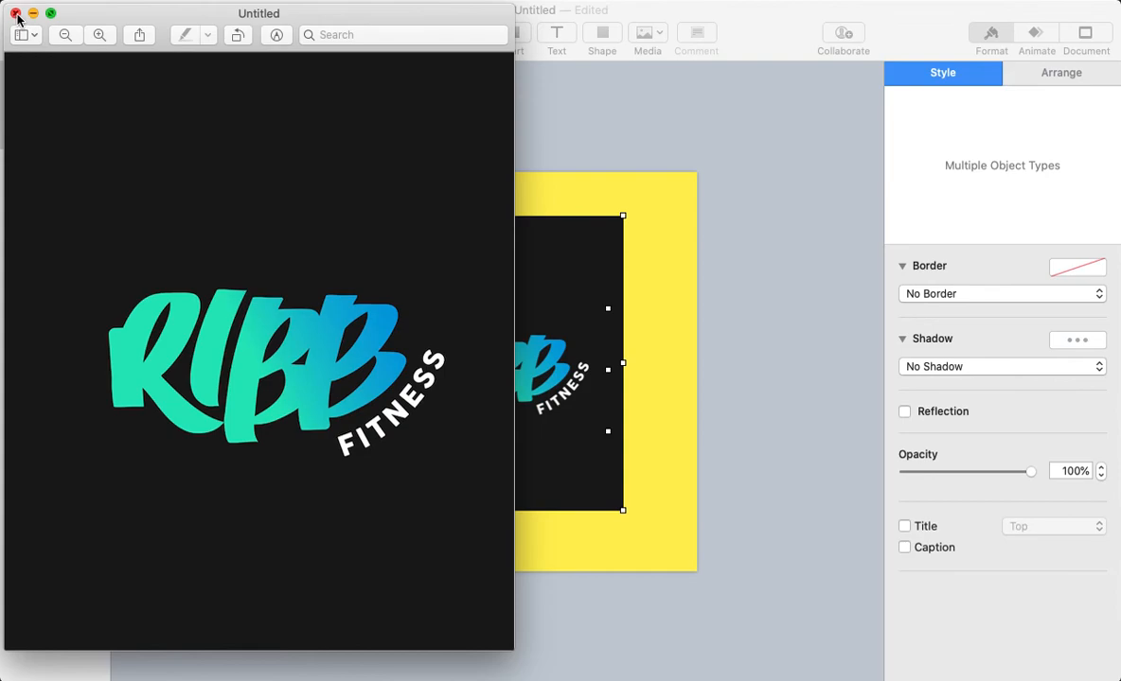
# - Save the portrait logo from Preview to the Desktop as JPEG image '2'
pyautogui.click(15, 13)
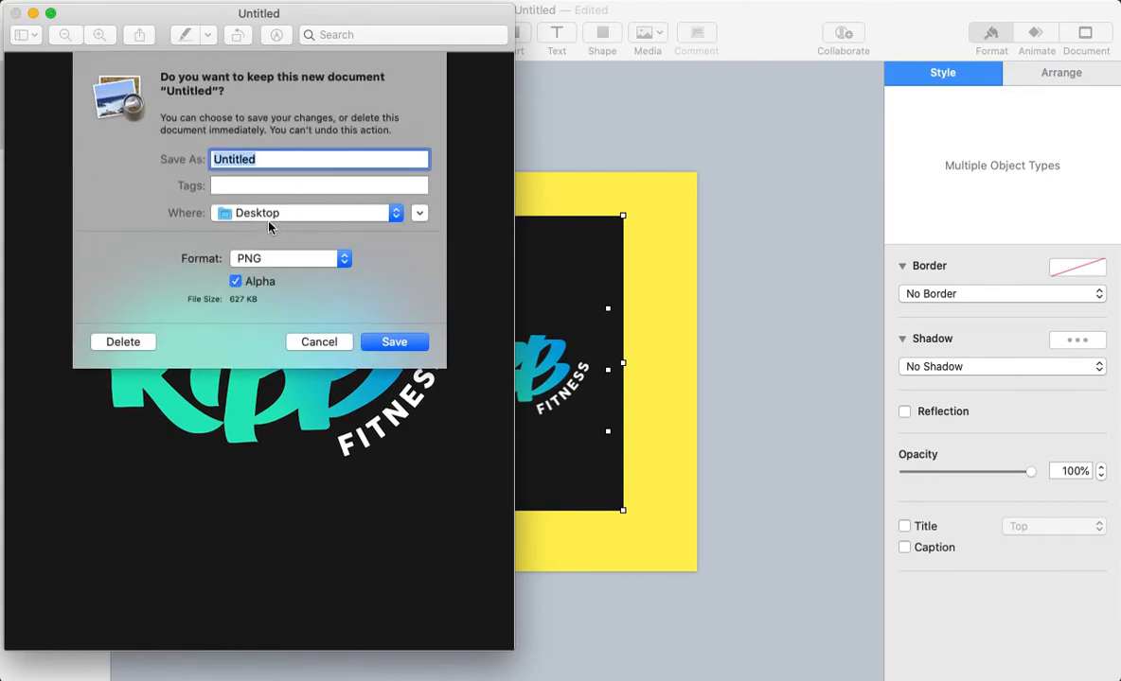
pyautogui.click(289, 257)
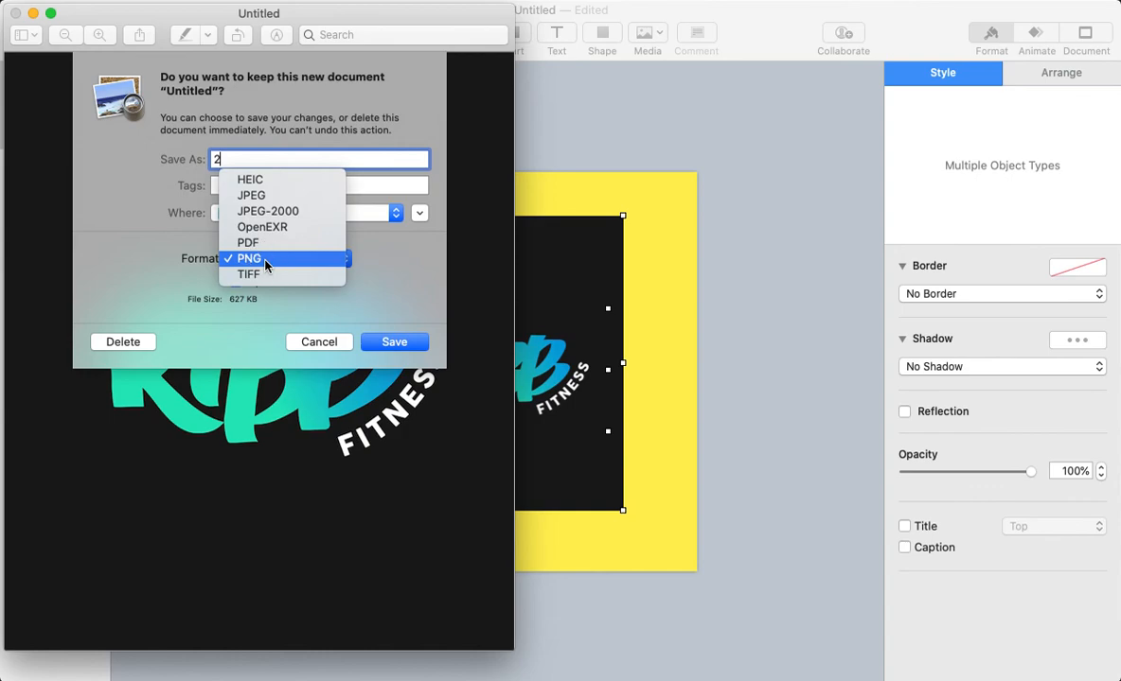
pyautogui.moveTo(266, 195)
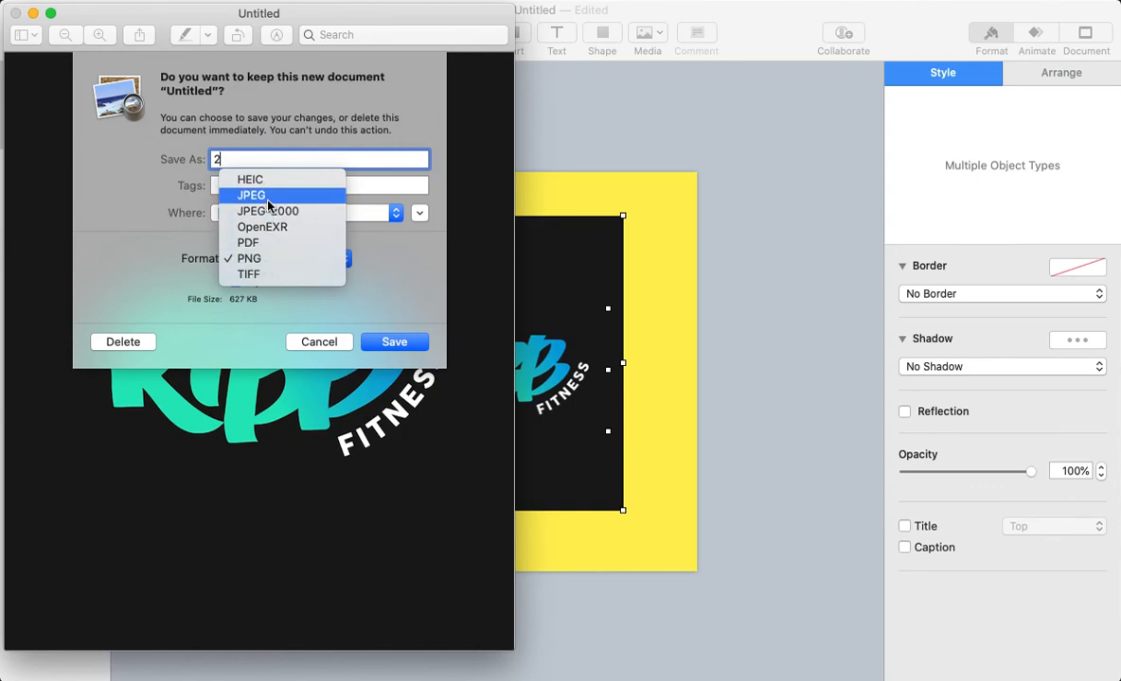
pyautogui.click(319, 342)
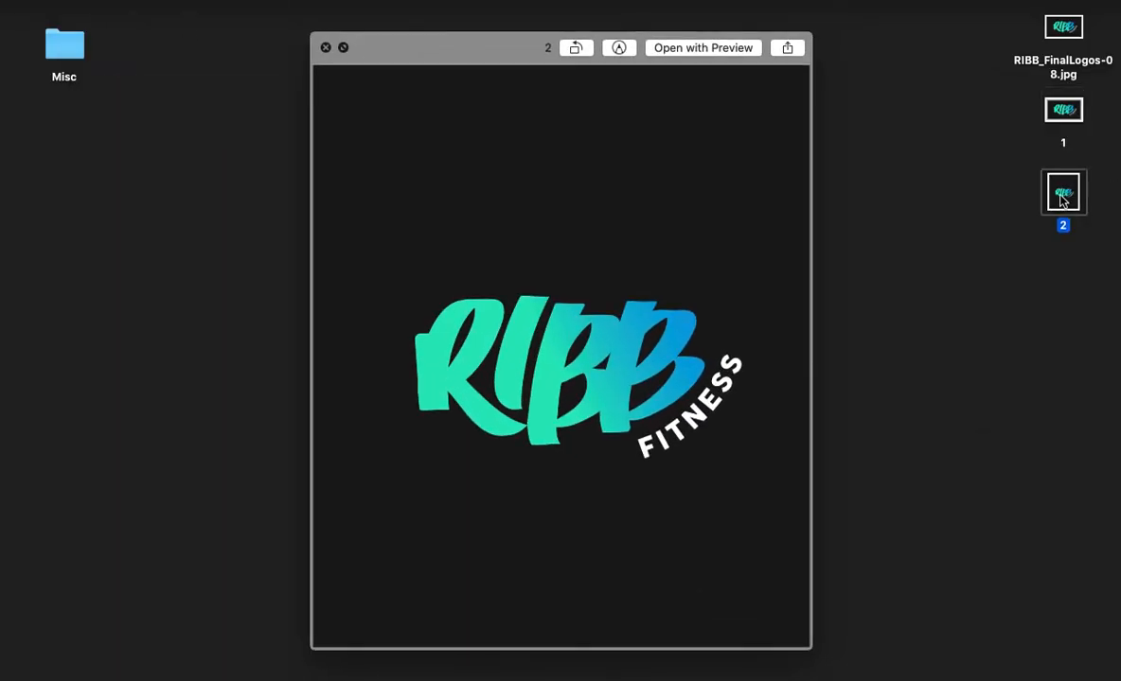
# - Quick Look image 1 and image 2 on the Desktop to compare the two exports
pyautogui.click(1062, 109)
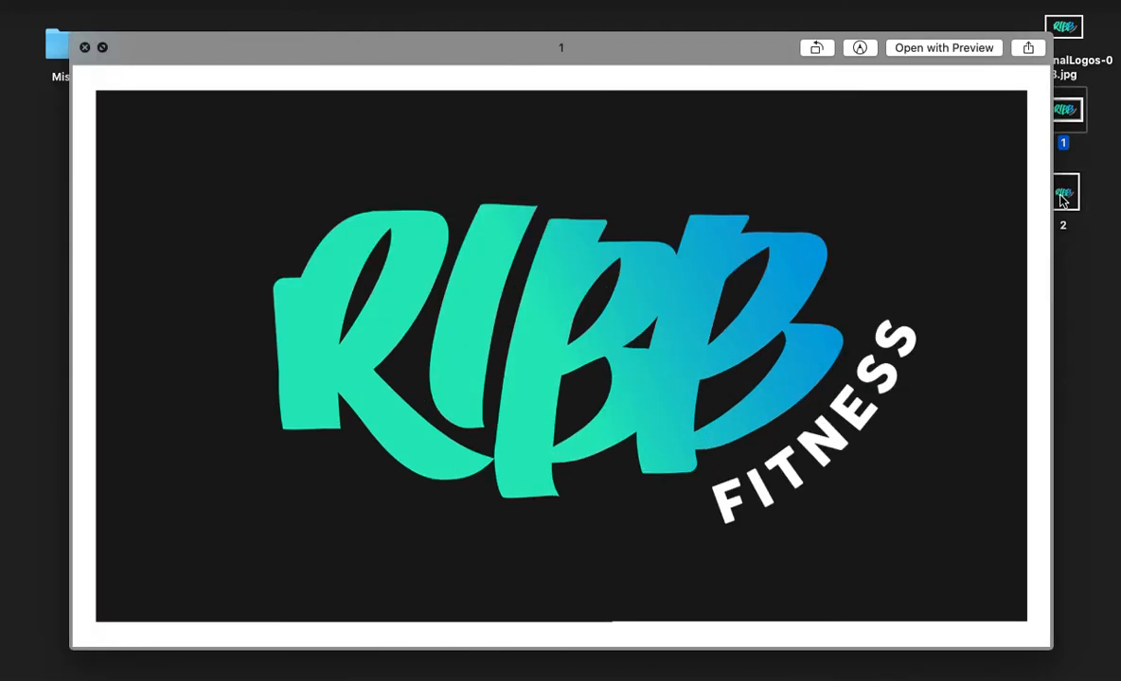
pyautogui.click(1062, 192)
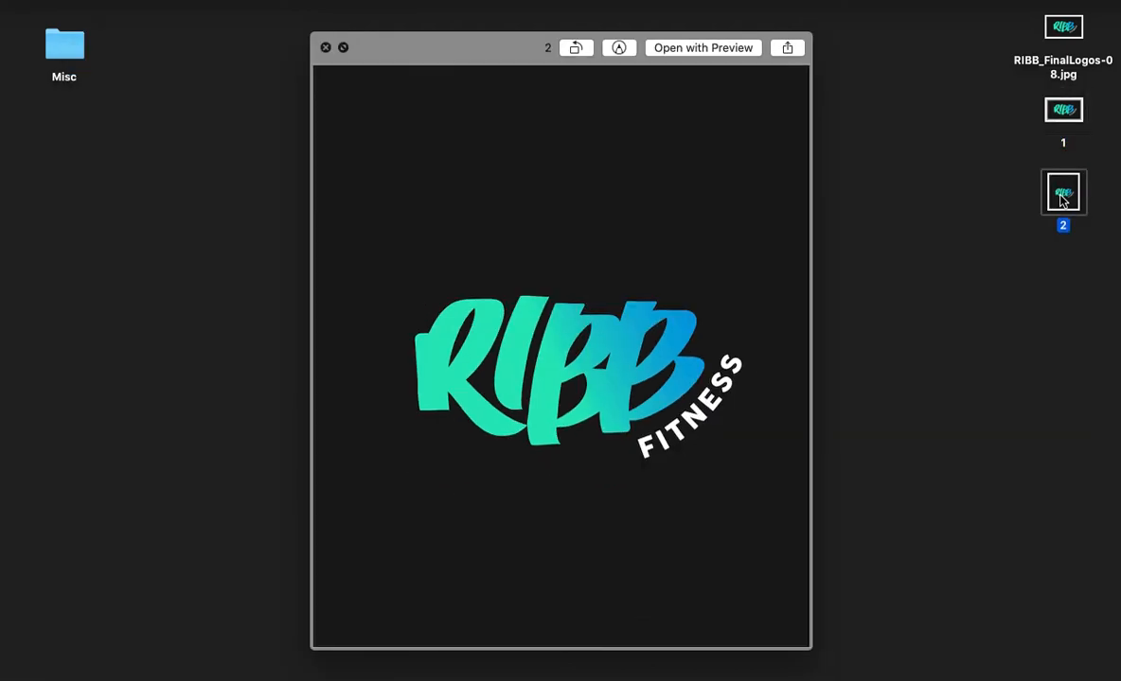